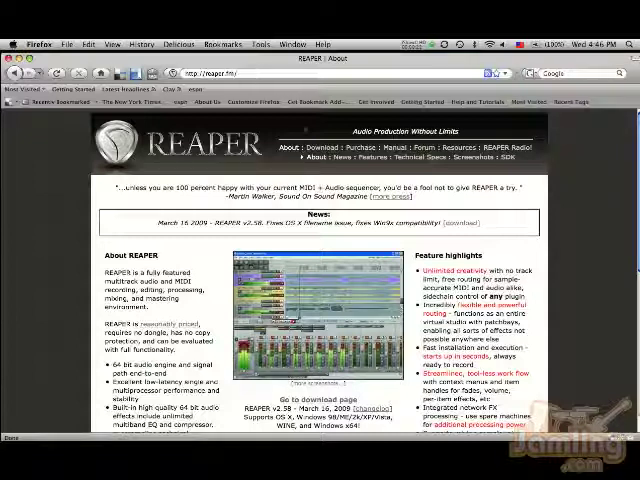
Save the OS X Universal DMG (reaper258.dmg) from reaper.fm's download page
{"action": "scroll", "scroll_direction": "down", "scroll_amount": 3}
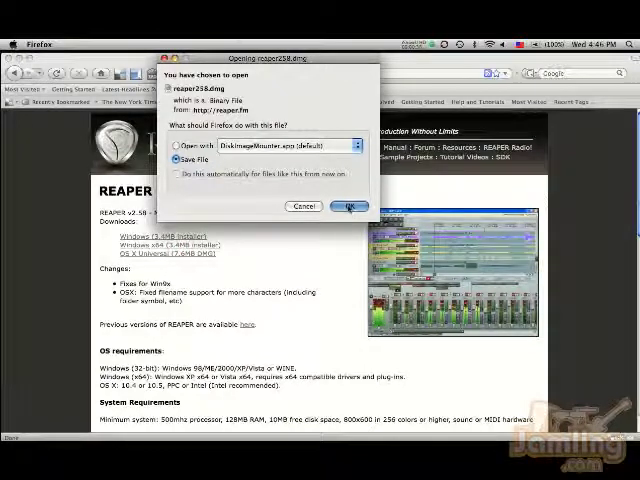
{"action": "left_click", "coordinate": [349, 206]}
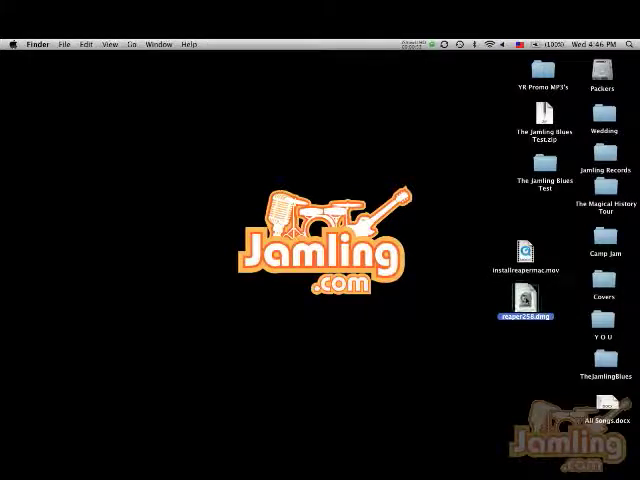
Mount reaper258.dmg and open the REAPER258 volume
{"action": "double_click", "coordinate": [525, 298]}
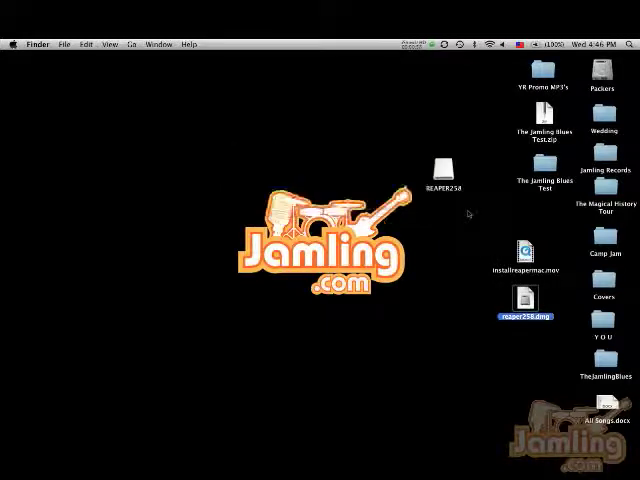
{"action": "double_click", "coordinate": [443, 167]}
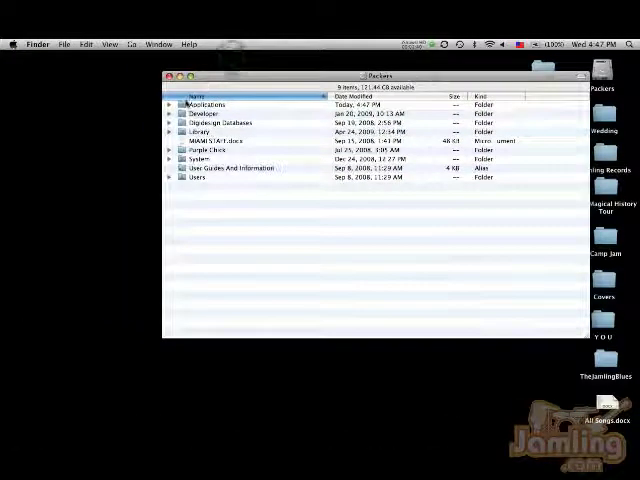
Launch REAPER from Applications, approve the internet-download warning, and open the Jamling Blues Test project
{"action": "double_click", "coordinate": [205, 104]}
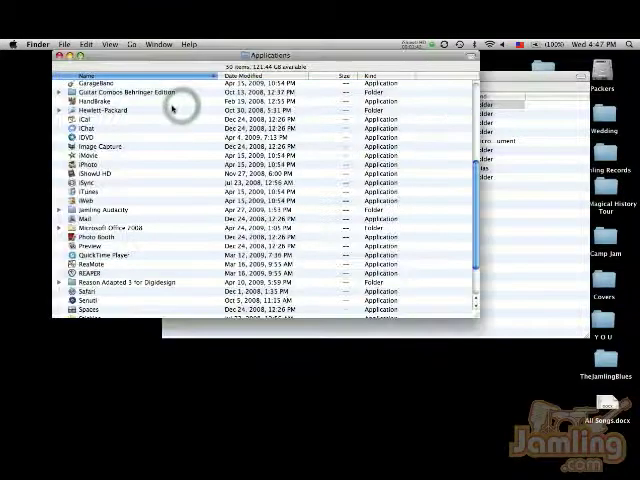
{"action": "scroll", "scroll_direction": "down", "scroll_amount": 3}
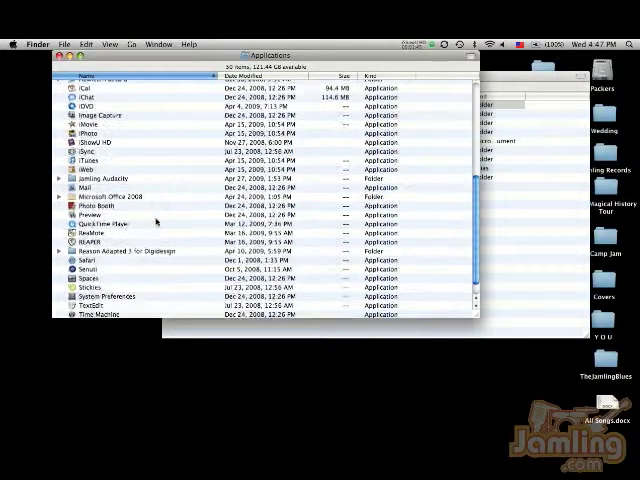
{"action": "left_click", "coordinate": [90, 241]}
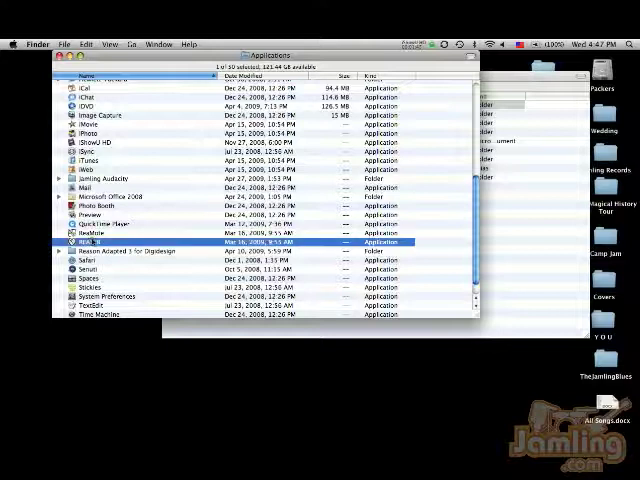
{"action": "double_click", "coordinate": [90, 242]}
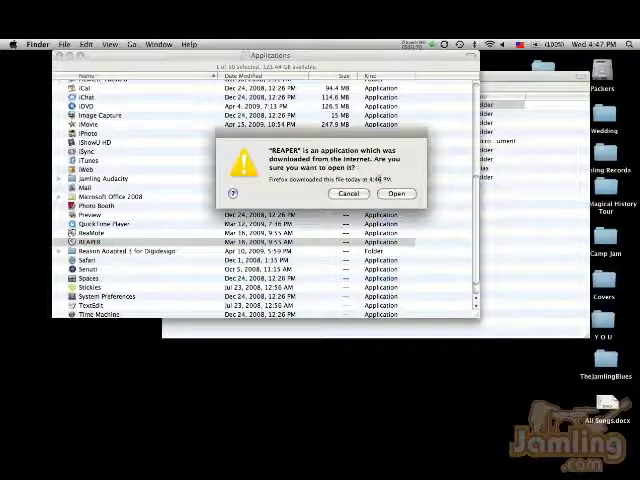
{"action": "left_click", "coordinate": [397, 193]}
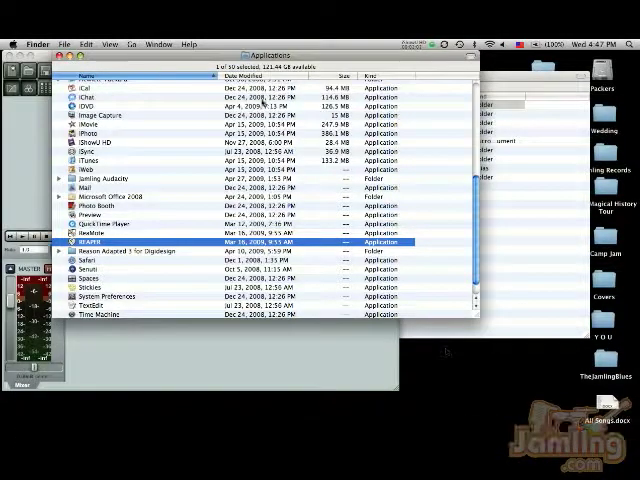
{"action": "double_click", "coordinate": [86, 241]}
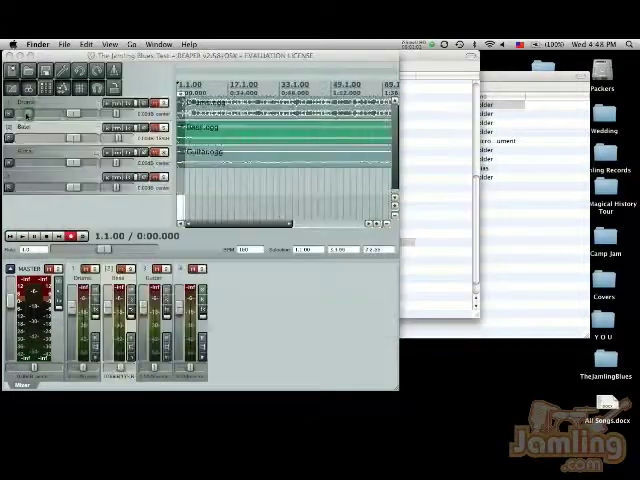